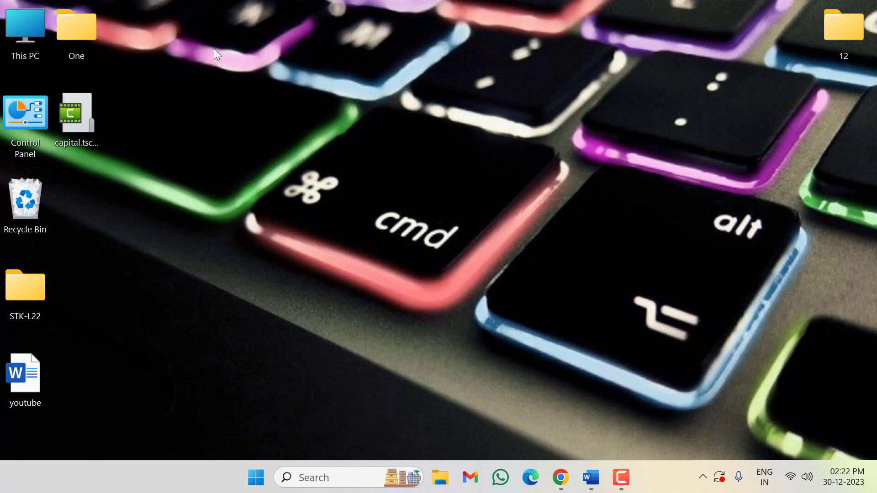
mouse_move(590, 476)
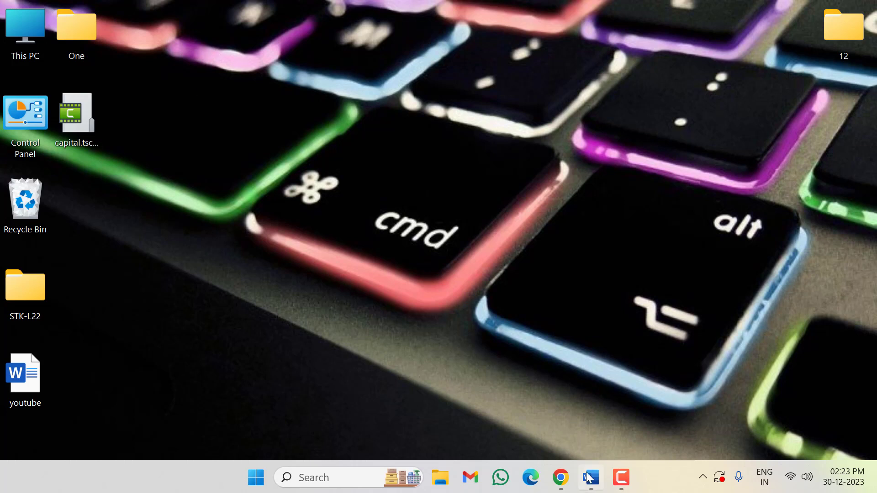
Step: Highlight 'American Online Video Sharing' in yellow, then select 'The Second Most Visited Website'
left_click(590, 477)
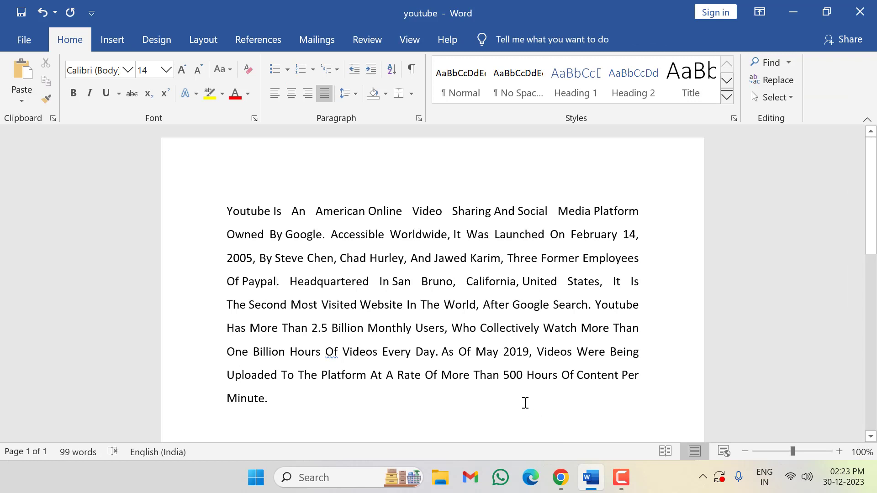
left_click(277, 282)
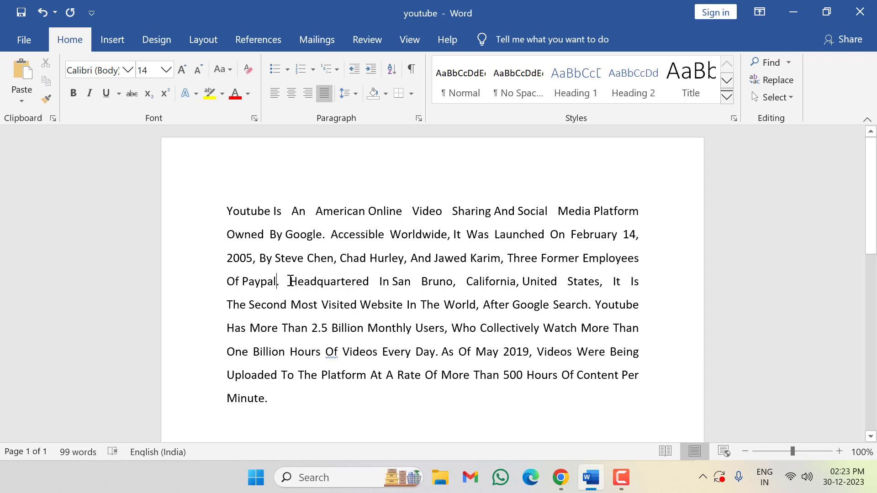
left_click_drag(316, 211, 492, 211)
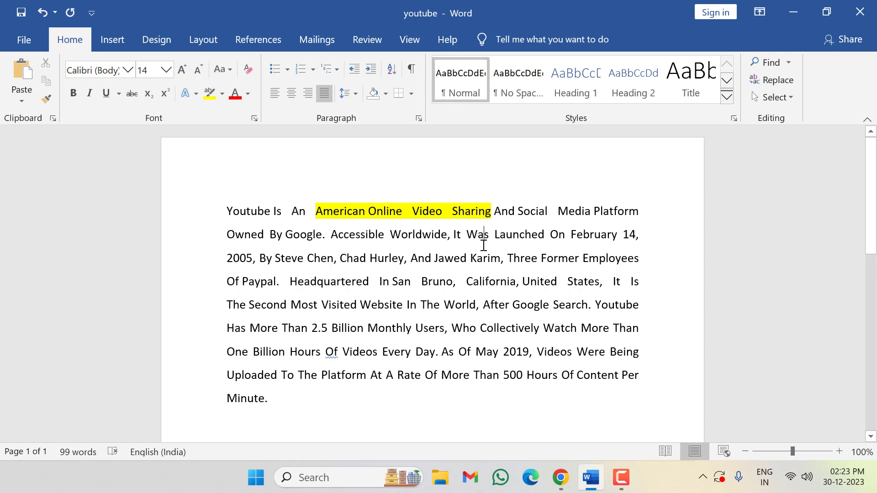
mouse_move(358, 287)
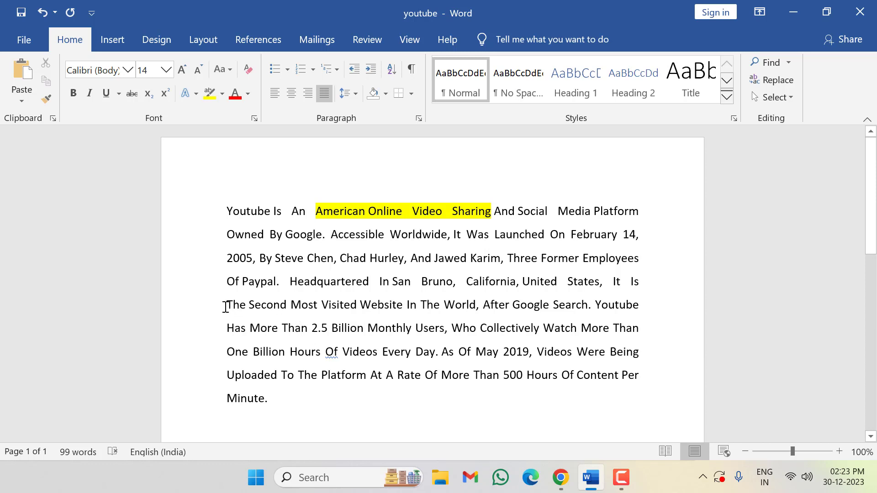
left_click_drag(227, 305, 403, 305)
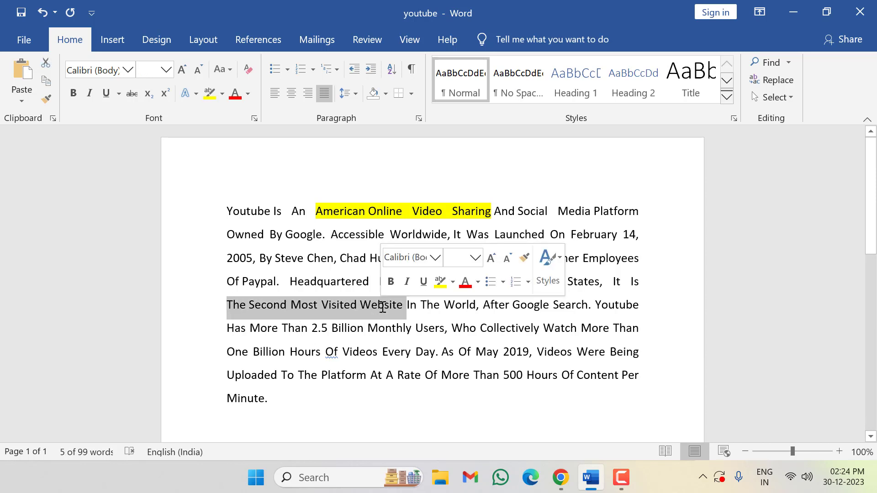